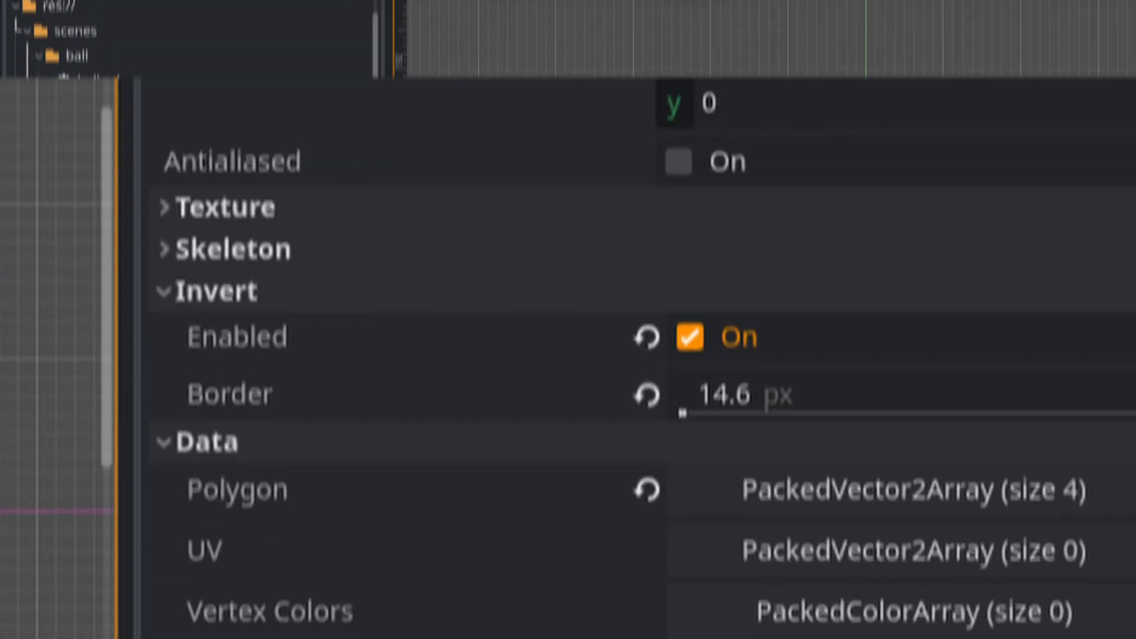
Step: Set the obstacle's inverted yellow border to 22.5 px, reshape Polygon2D, and run the scene
scroll(down, 3)
text(0.1)
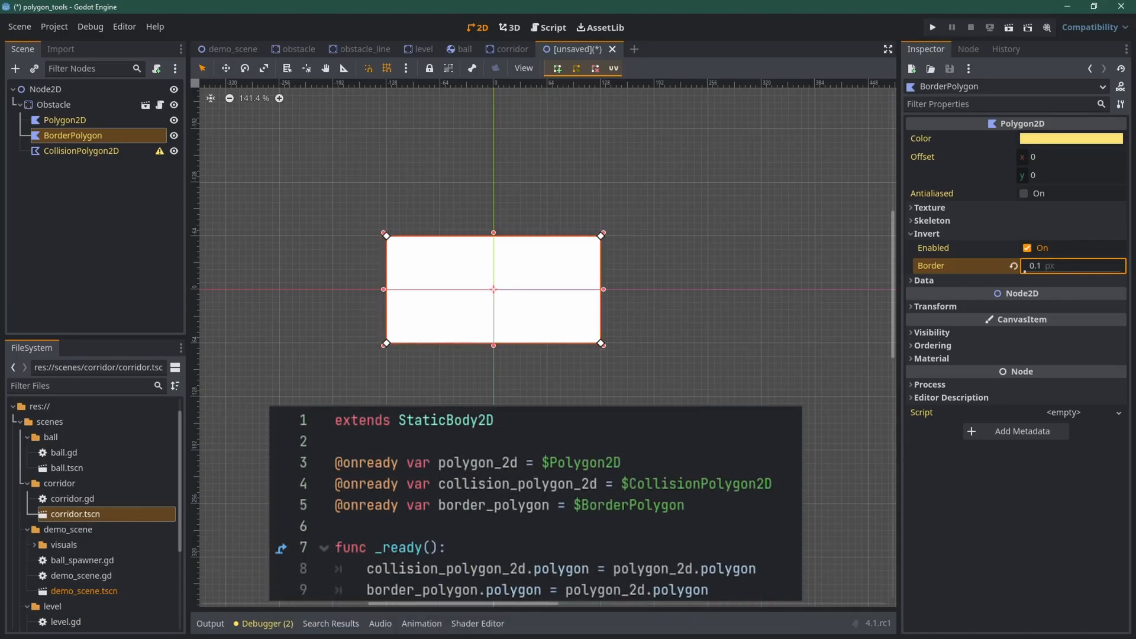
text(22.5)
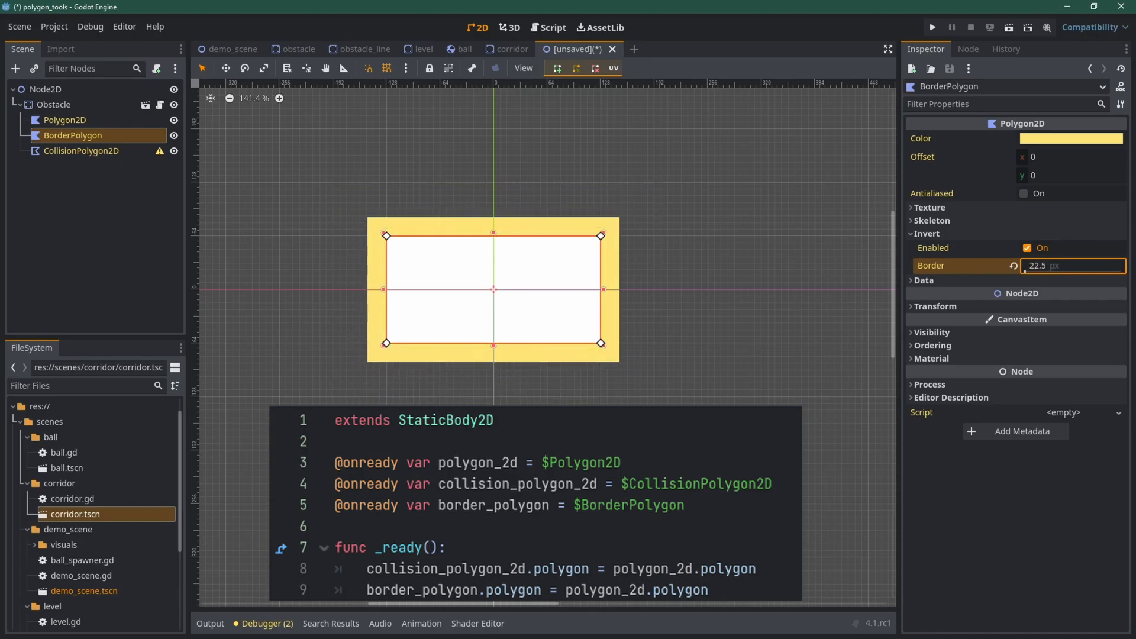
click(64, 120)
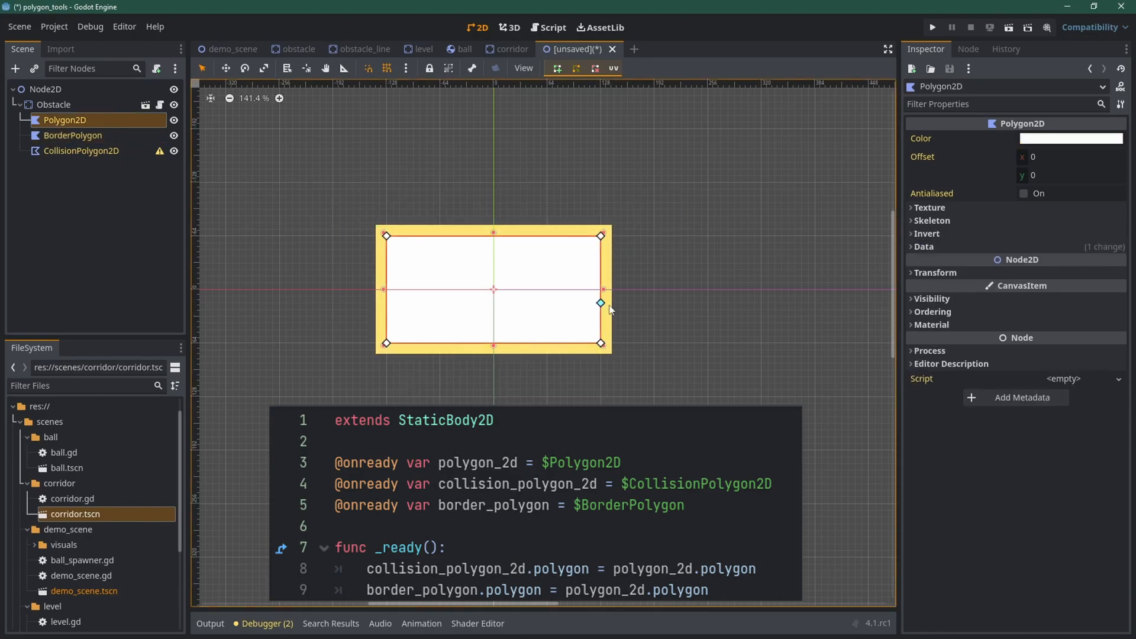
click(931, 26)
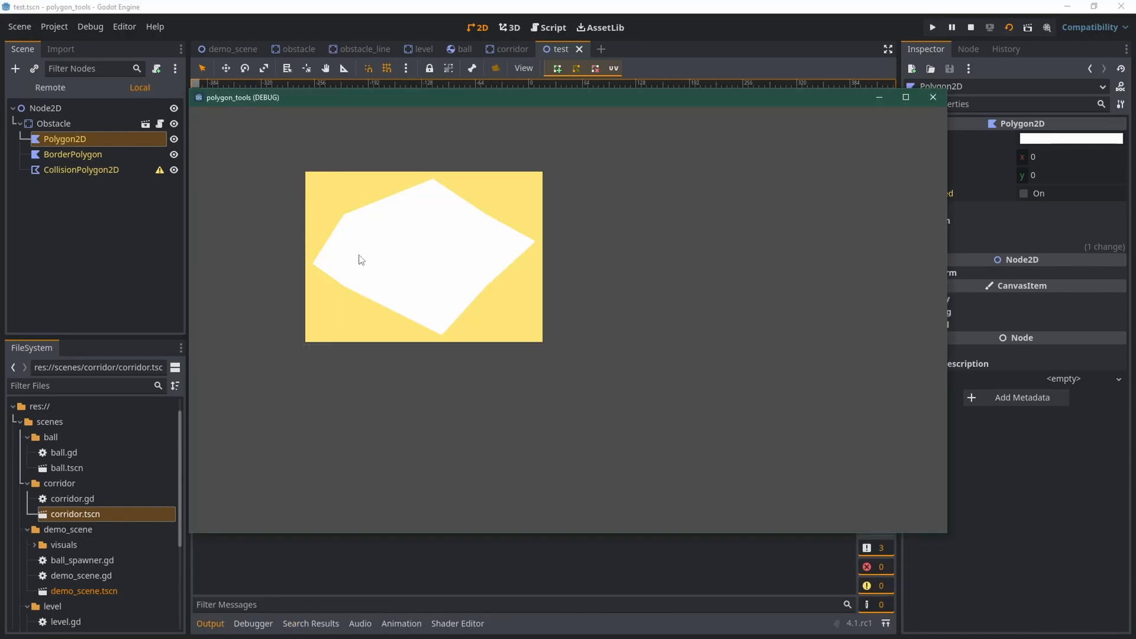
click(549, 28)
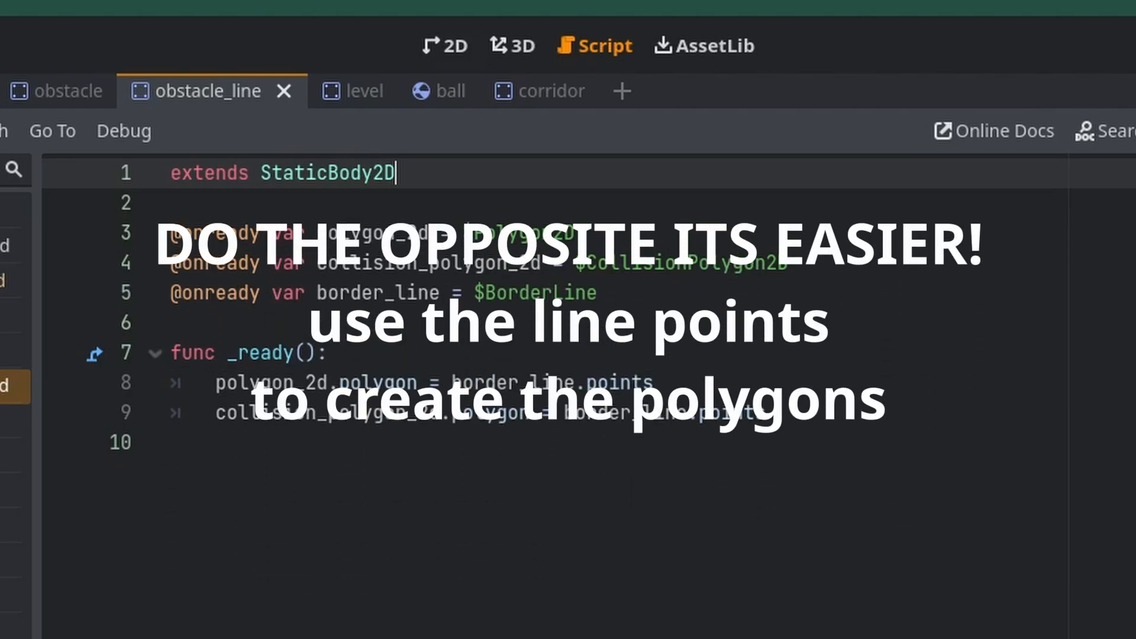
Step: Make the BorderLine 15 px wide and pink (fe9dff), then switch to the demo scene
click(509, 28)
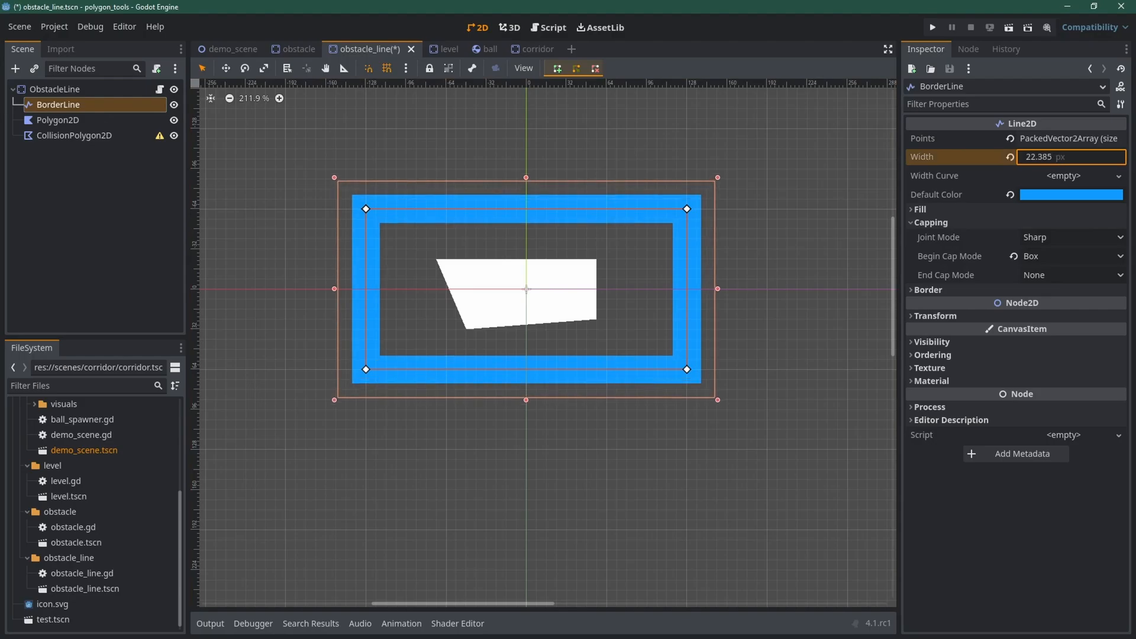
text(17.78)
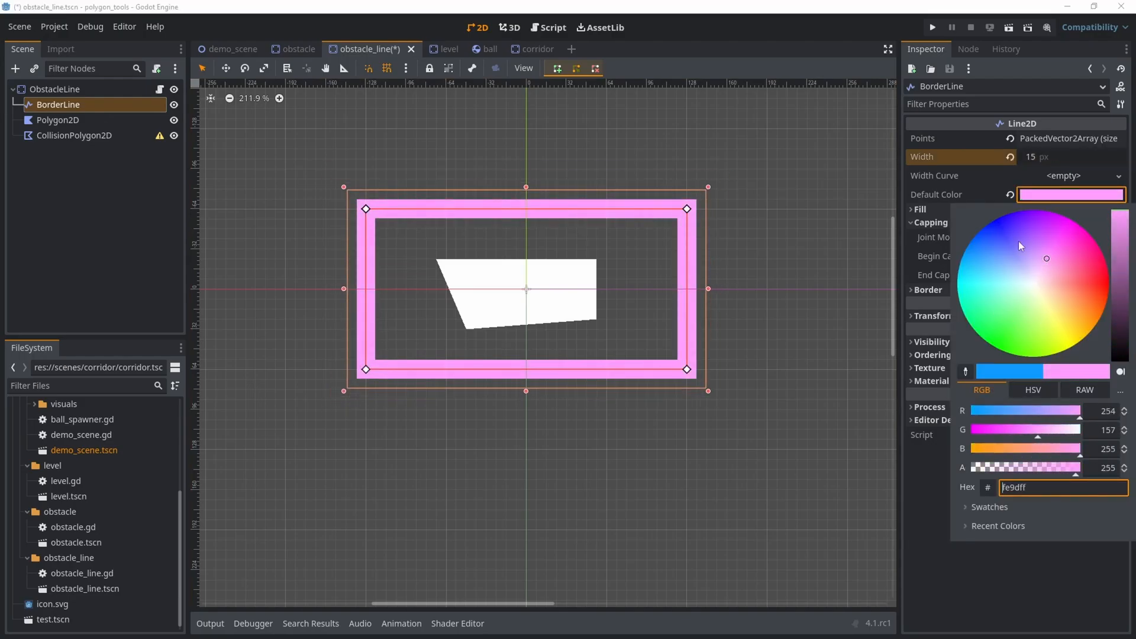
click(195, 48)
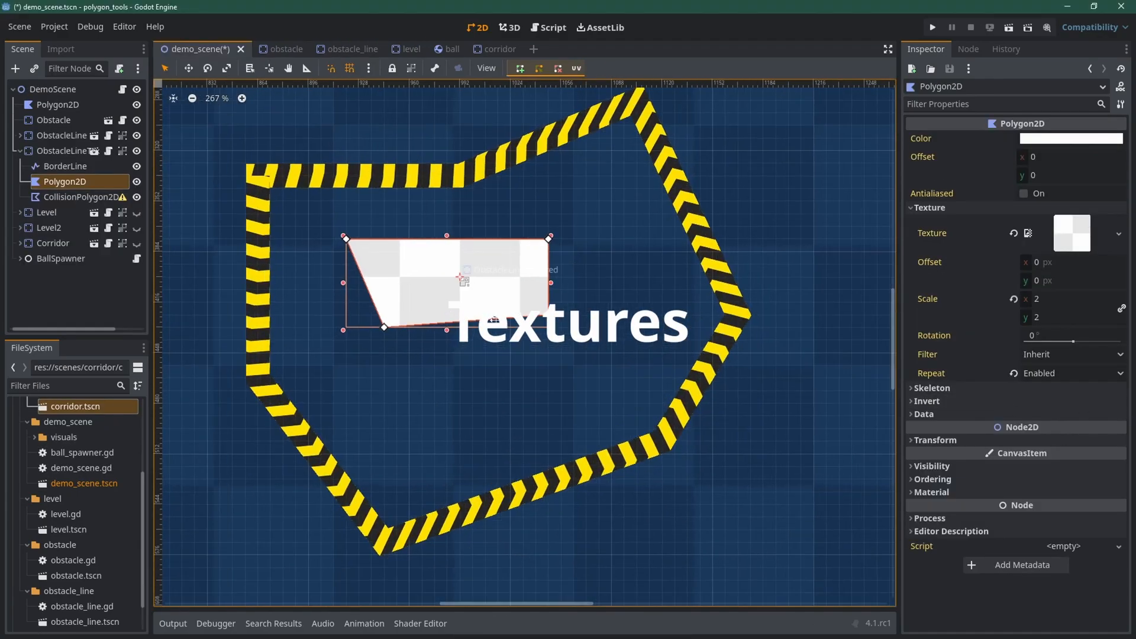
Step: Try texture offsets on the checkered Polygon2D, settling on a texture scale of 2
click(1071, 373)
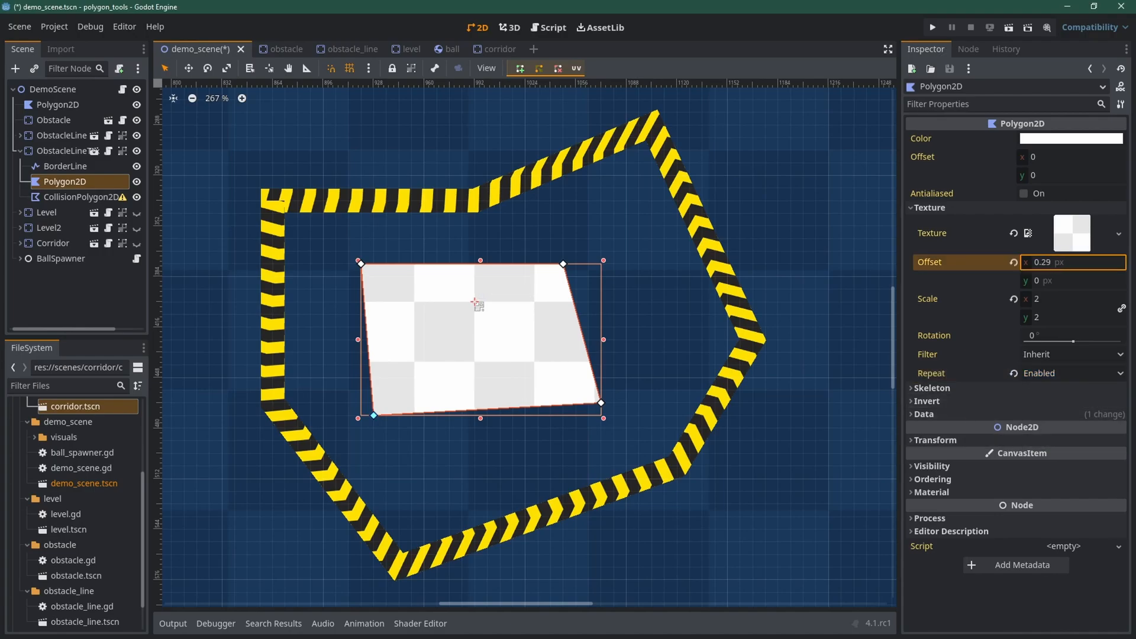
text(13.78)
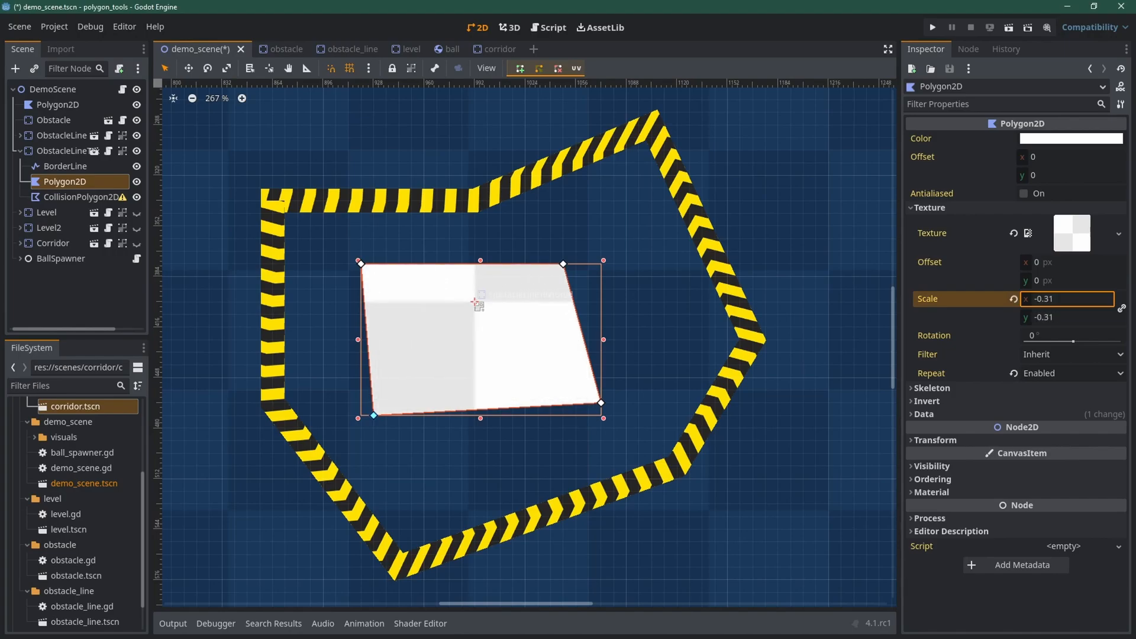
text(2)
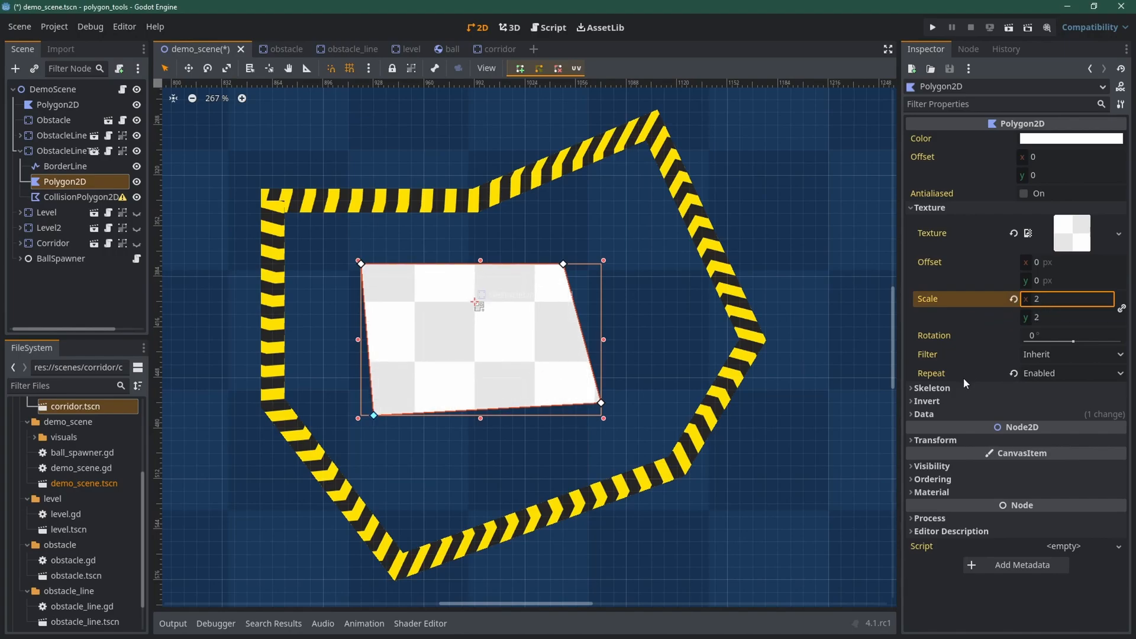
click(65, 166)
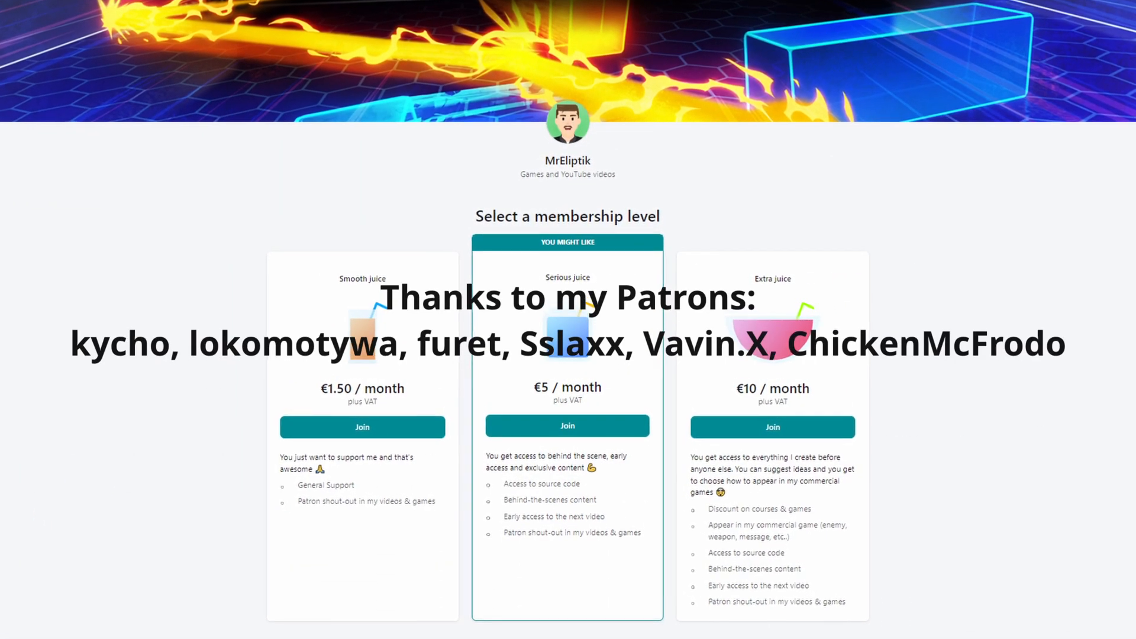
Step: Scroll through the Patreon membership tiers page
scroll(down, 3)
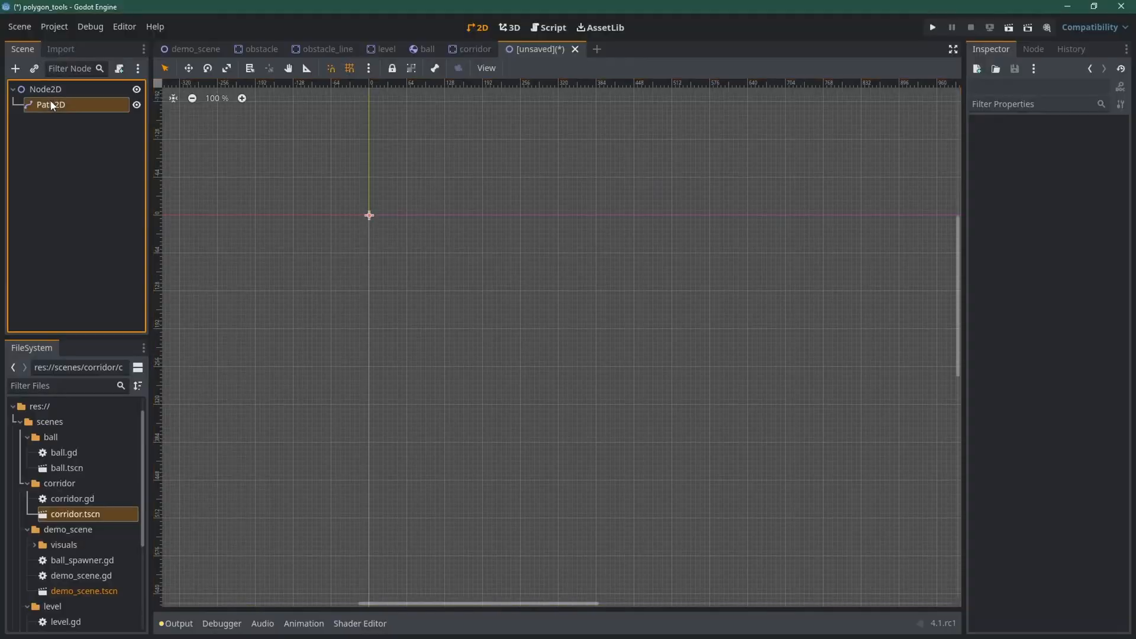
Step: Add points to Path2D, drag handles into smooth curves, and open the level scene
click(49, 105)
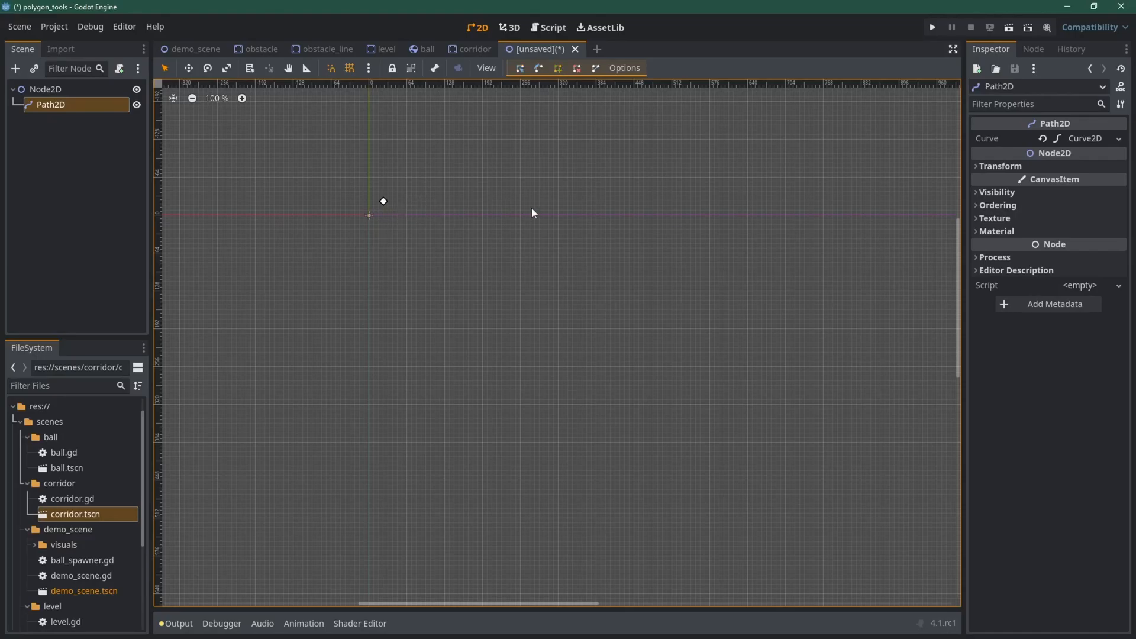
click(667, 382)
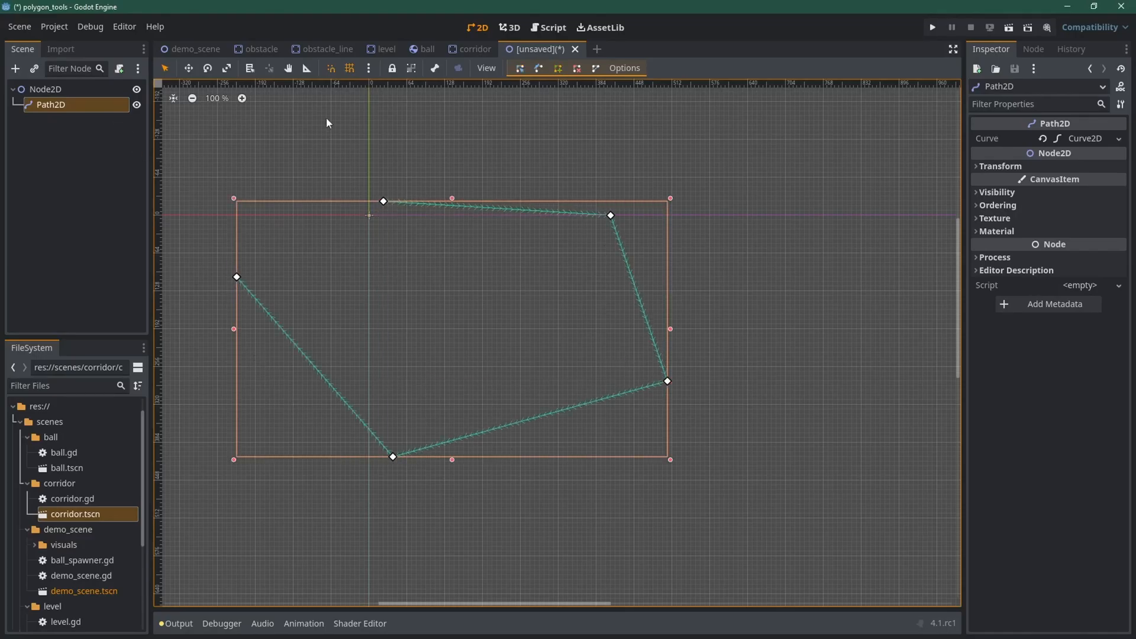
drag(391, 456, 464, 527)
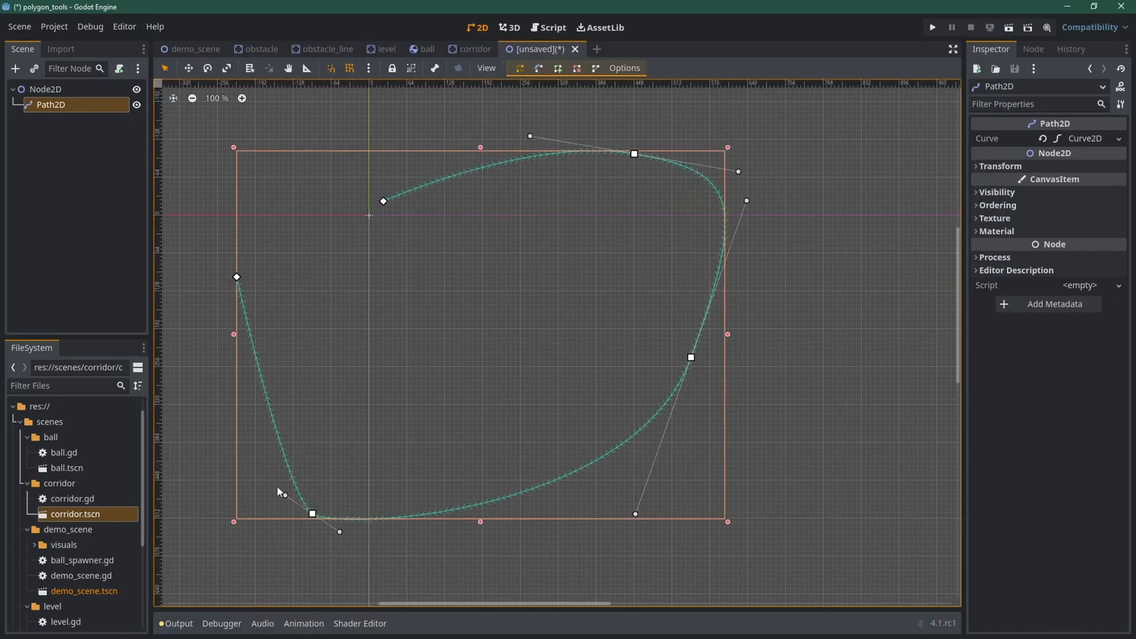
click(552, 28)
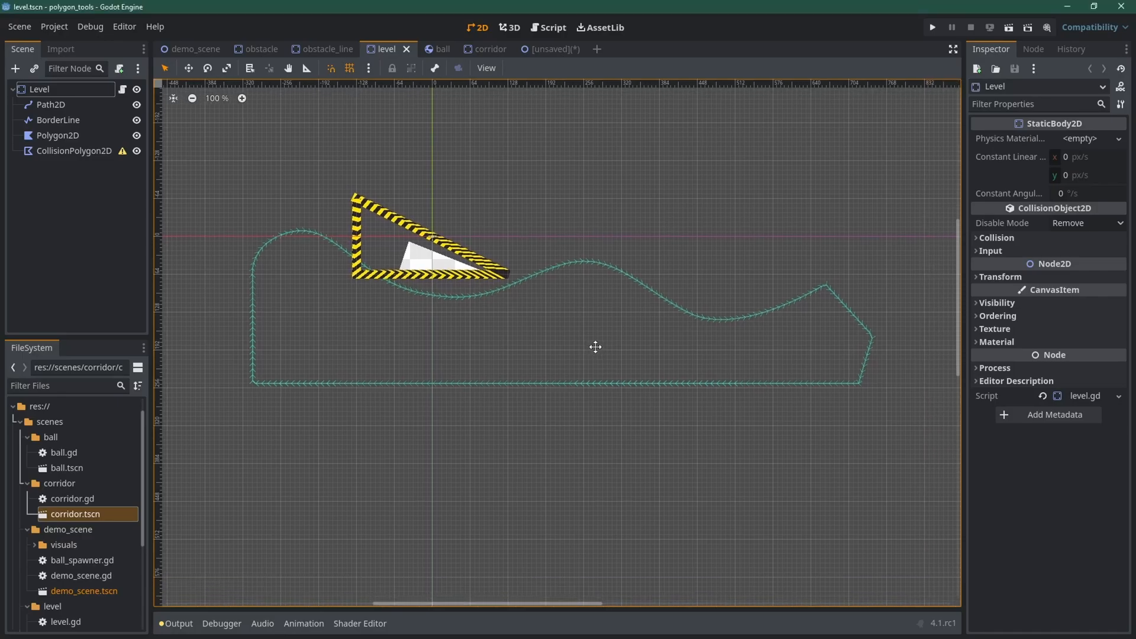
Step: Select a node in the curve-built level, then scroll SmartShape2D's GitHub README preview
click(51, 105)
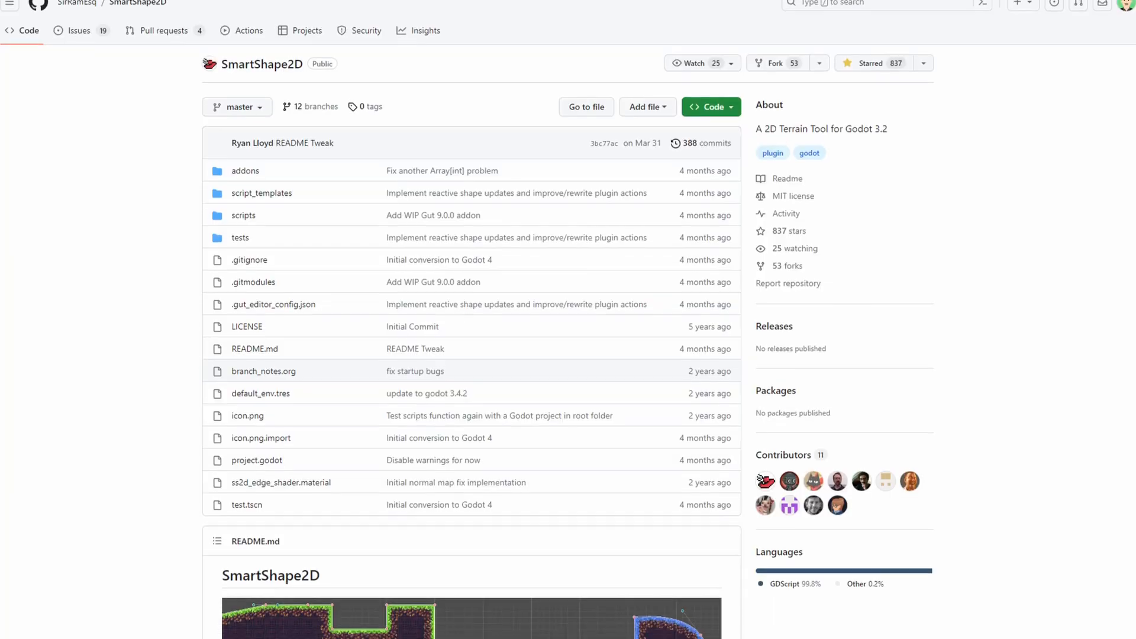
scroll(down, 3)
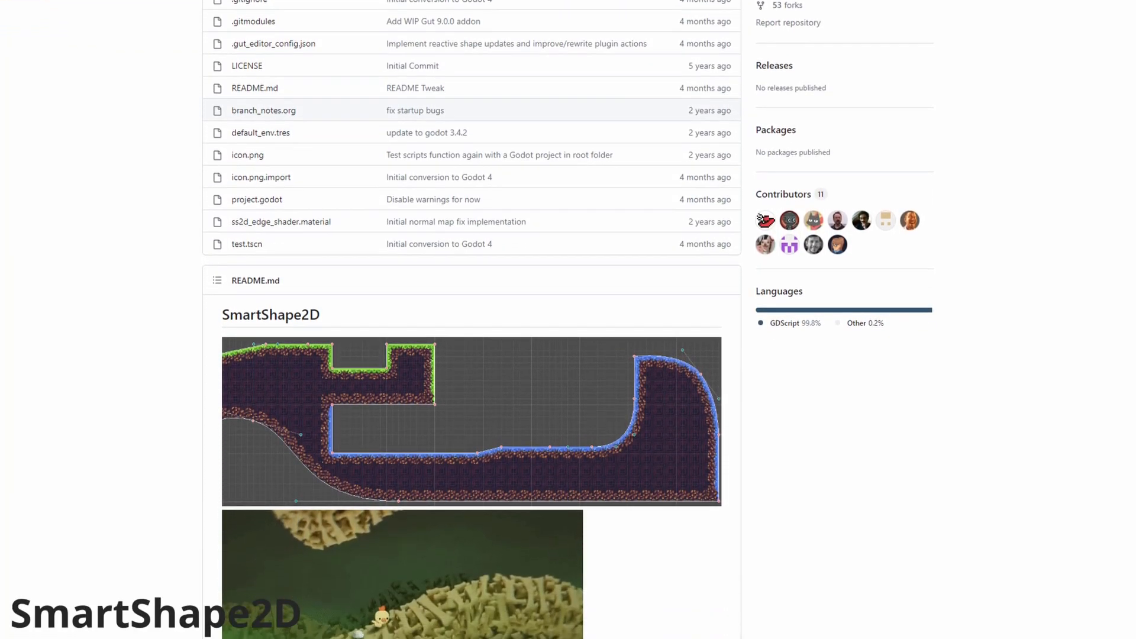